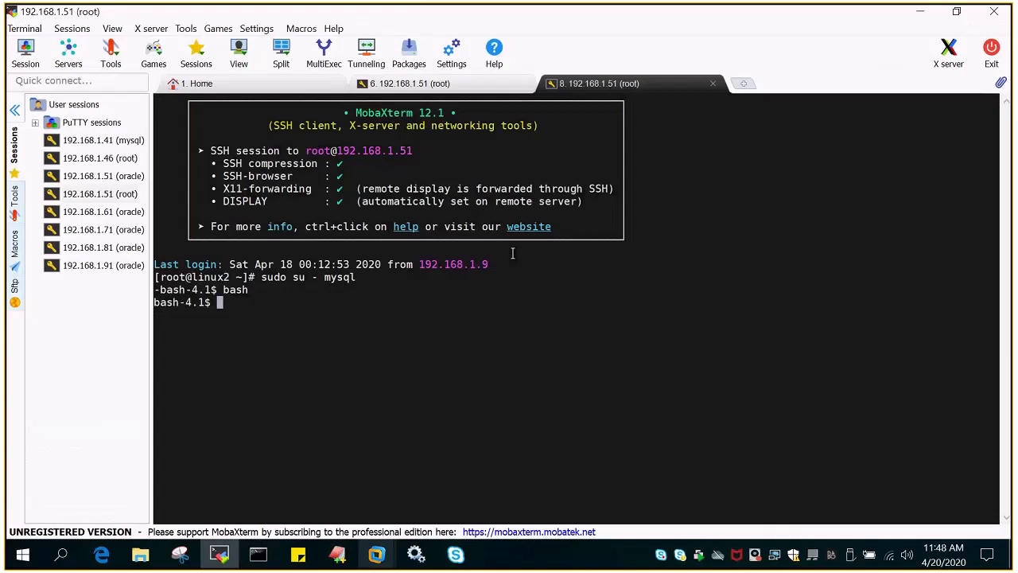
{"action": "mouse_move", "coordinate": [476, 332]}
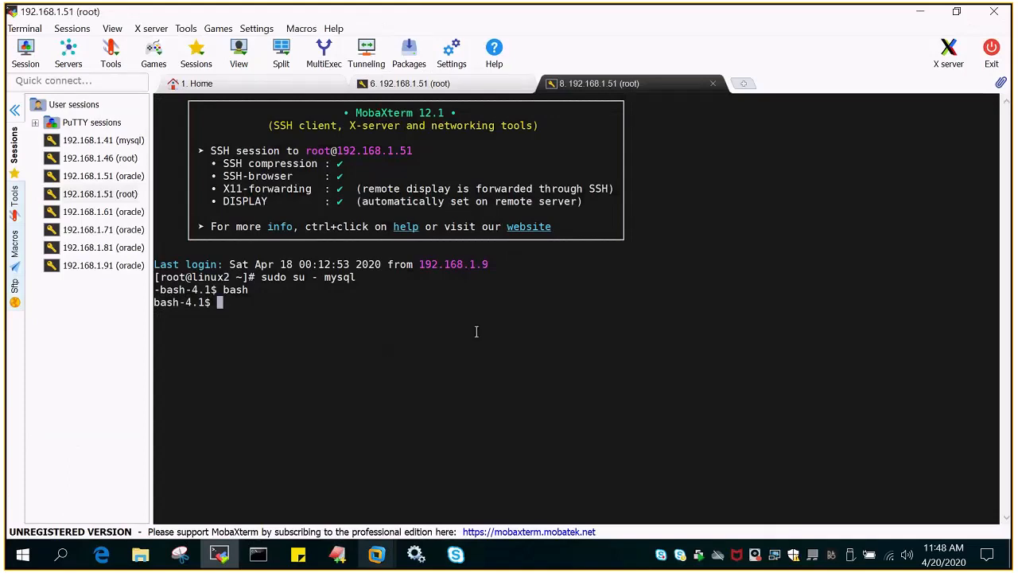
{"action": "mouse_move", "coordinate": [463, 290]}
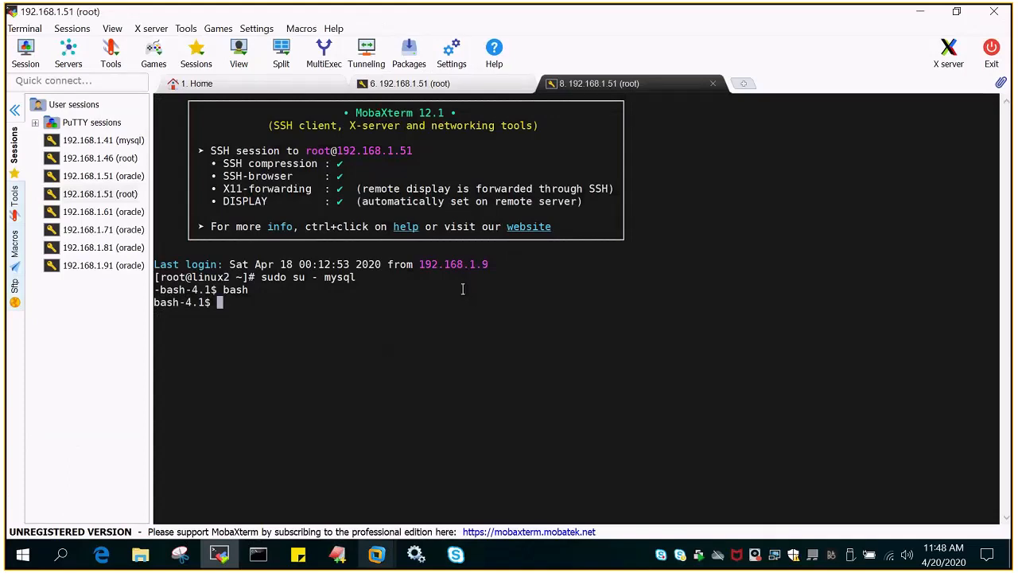
{"action": "mouse_move", "coordinate": [590, 89]}
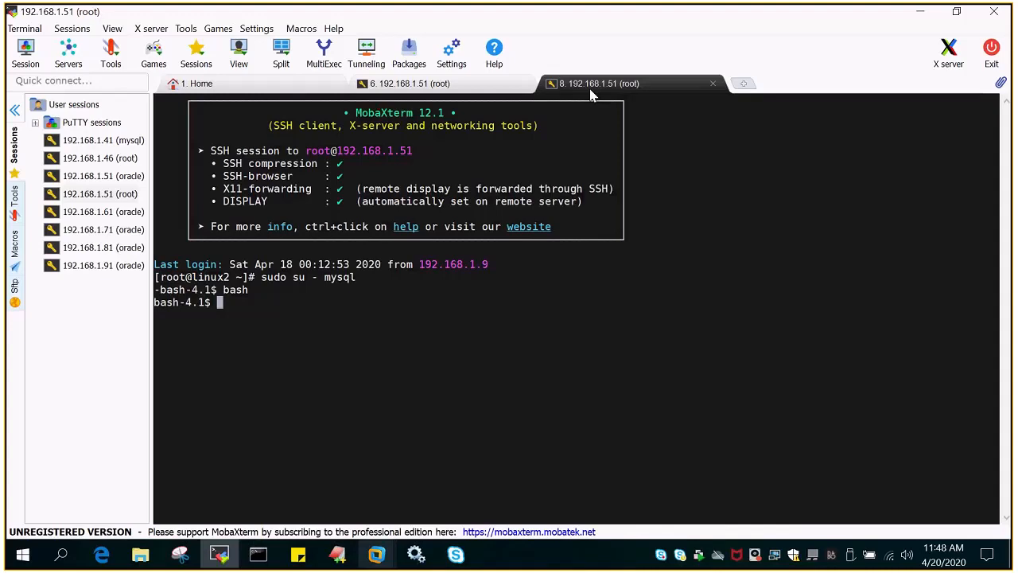
{"action": "mouse_move", "coordinate": [236, 361]}
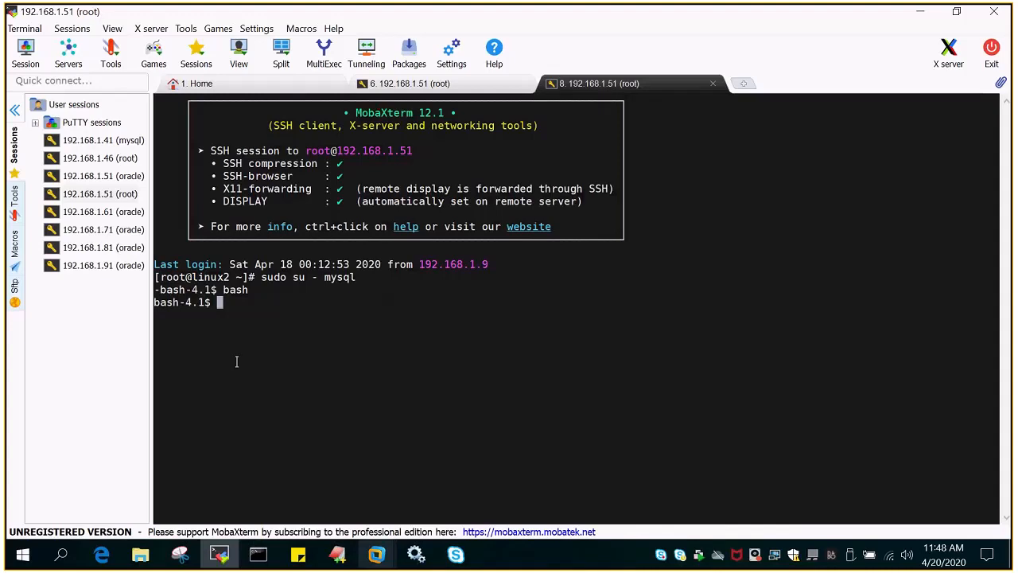
{"action": "mouse_move", "coordinate": [410, 82]}
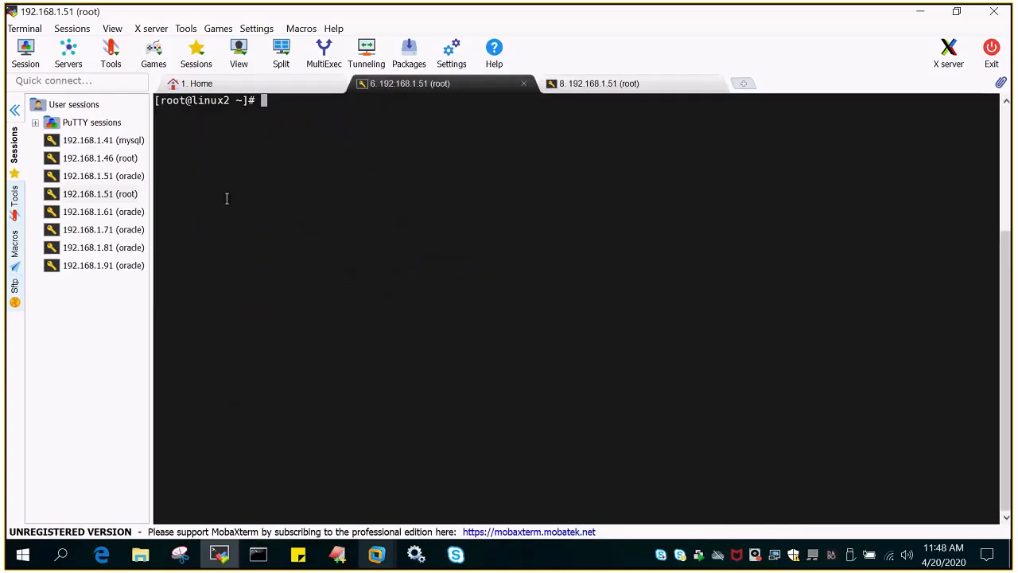
Log in to MySQL as root by pasting 'mysql -u root -p' and the password from the notes
{"action": "left_click", "coordinate": [599, 83]}
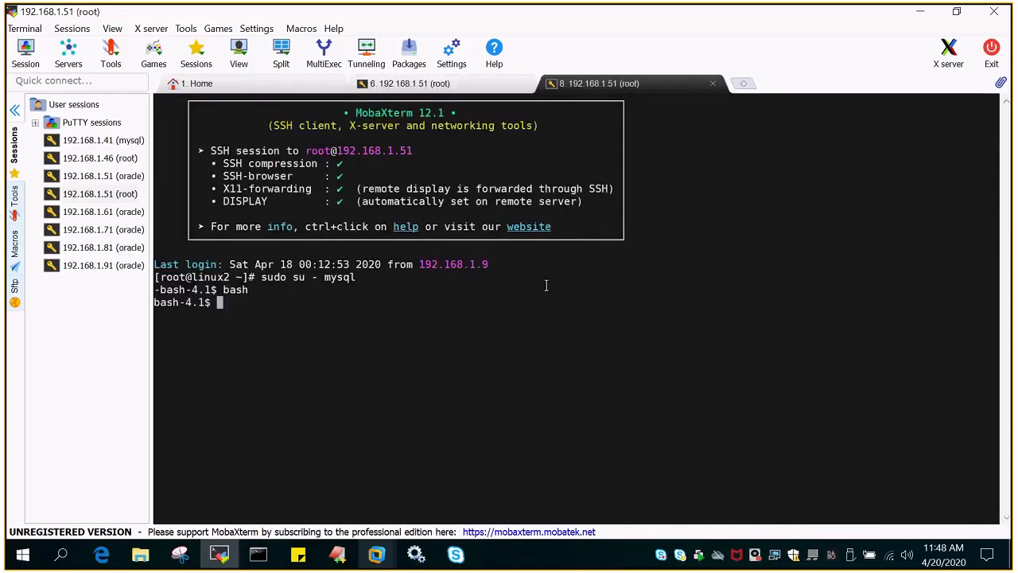
{"action": "left_click", "coordinate": [337, 553]}
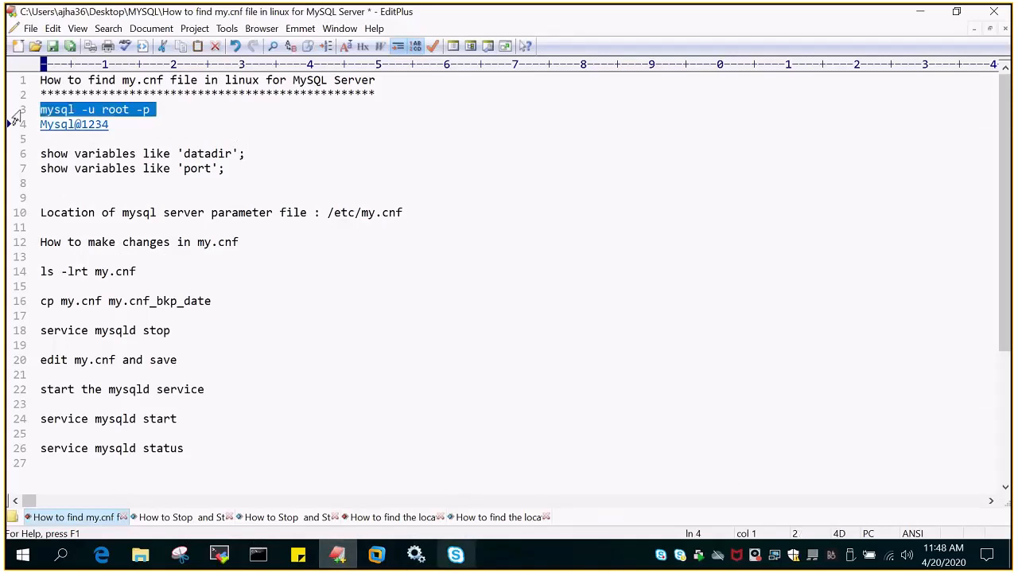
{"action": "mouse_move", "coordinate": [388, 311]}
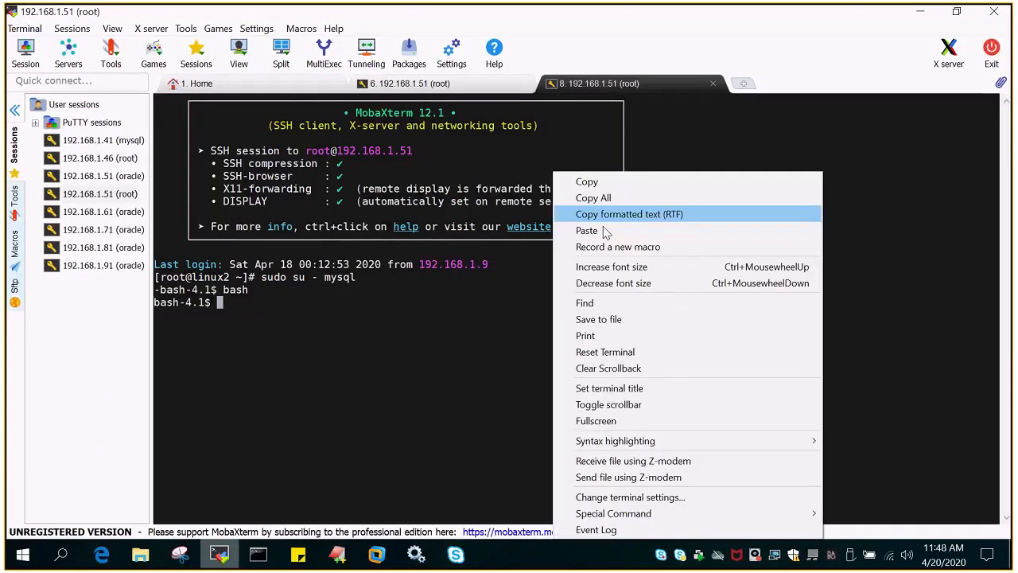
{"action": "left_click", "coordinate": [586, 229]}
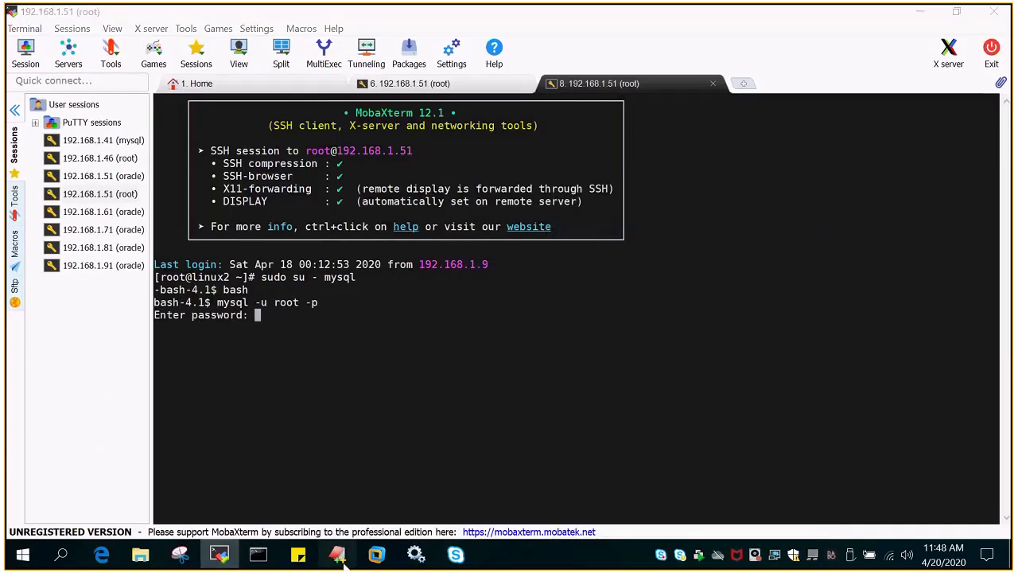
{"action": "right_click", "coordinate": [73, 124]}
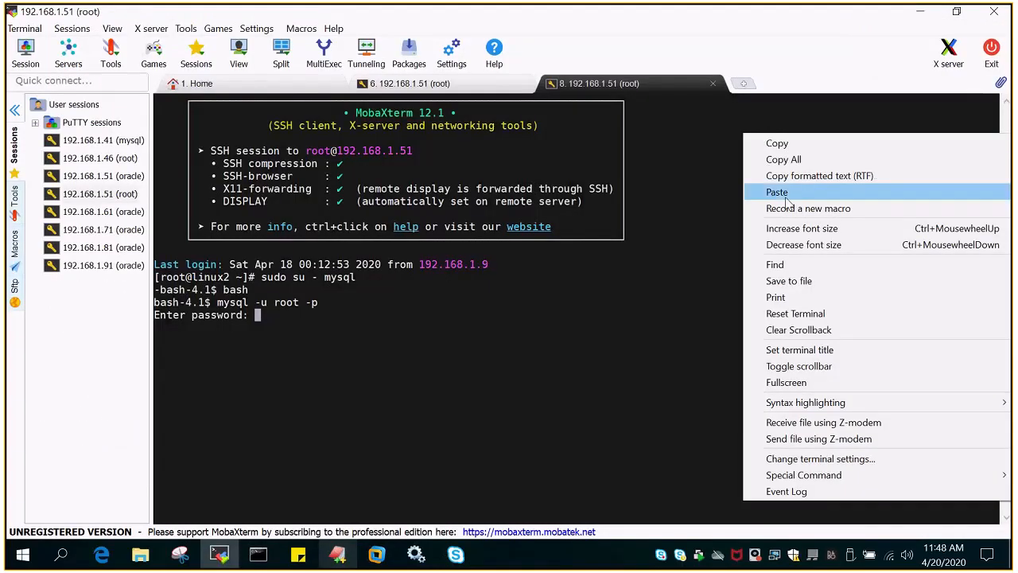
{"action": "left_click", "coordinate": [777, 191]}
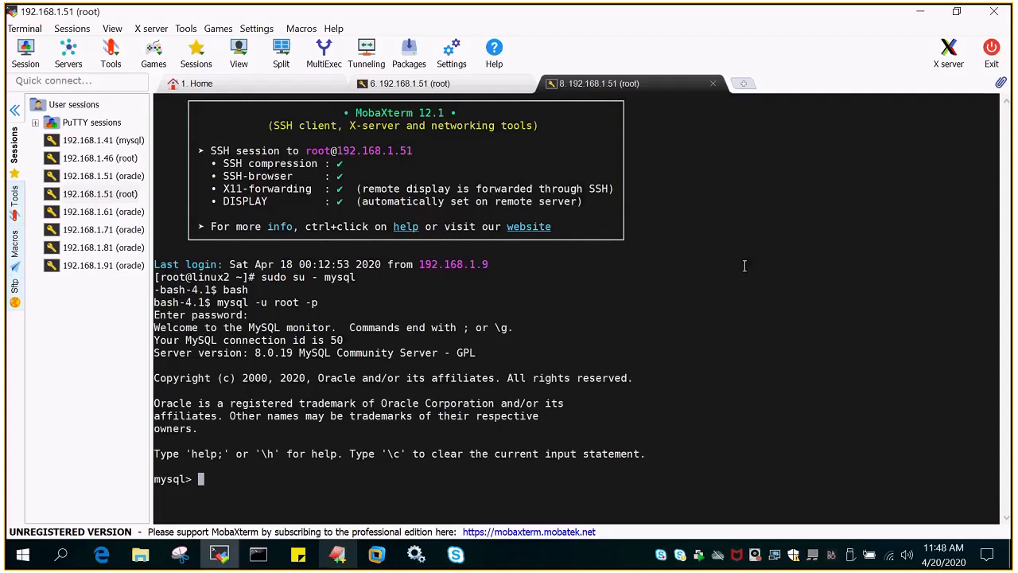
{"action": "mouse_move", "coordinate": [537, 313]}
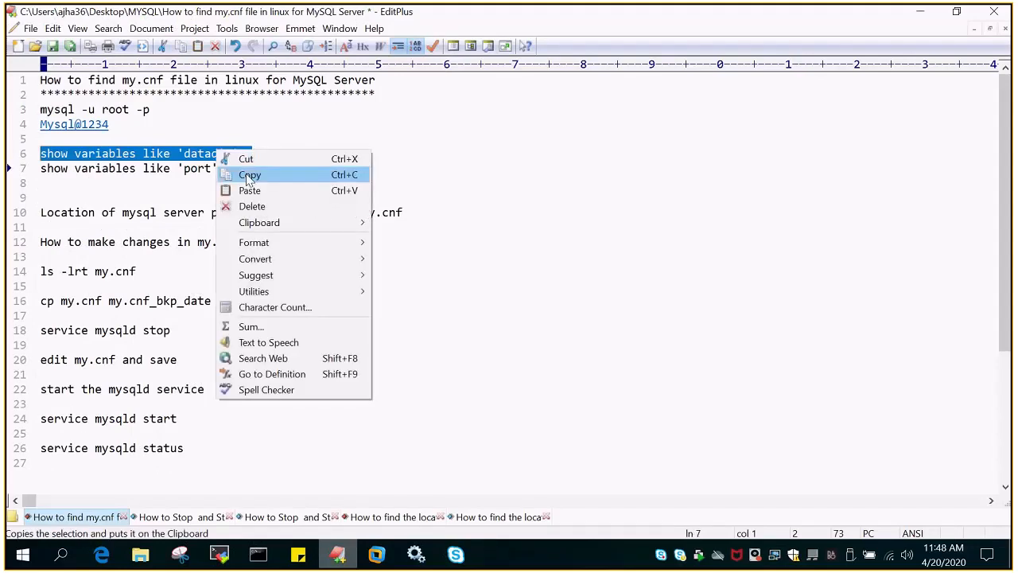
Run show variables like 'datadir'; to report the data directory /var/lib/mysql/
{"action": "left_click", "coordinate": [219, 554]}
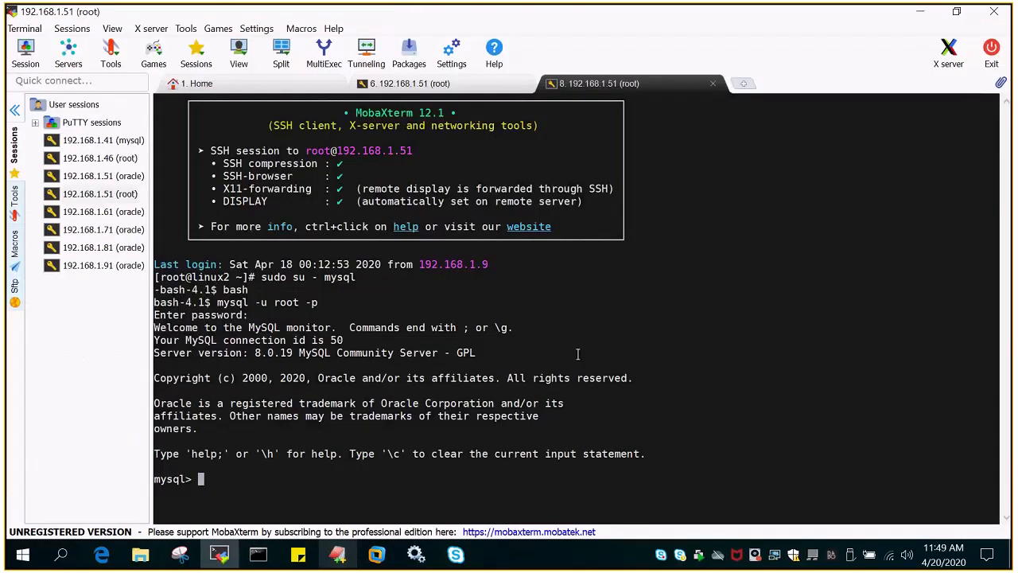
{"action": "type", "text": "show variables like 'datadir';"}
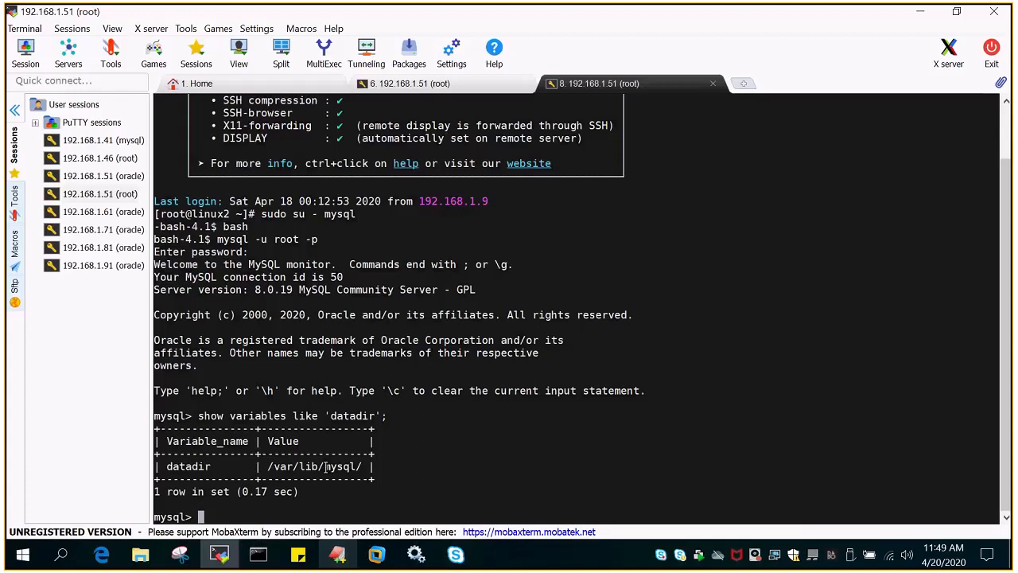
Copy the /var/lib/mysql/ path from the query result
{"action": "double_click", "coordinate": [314, 466]}
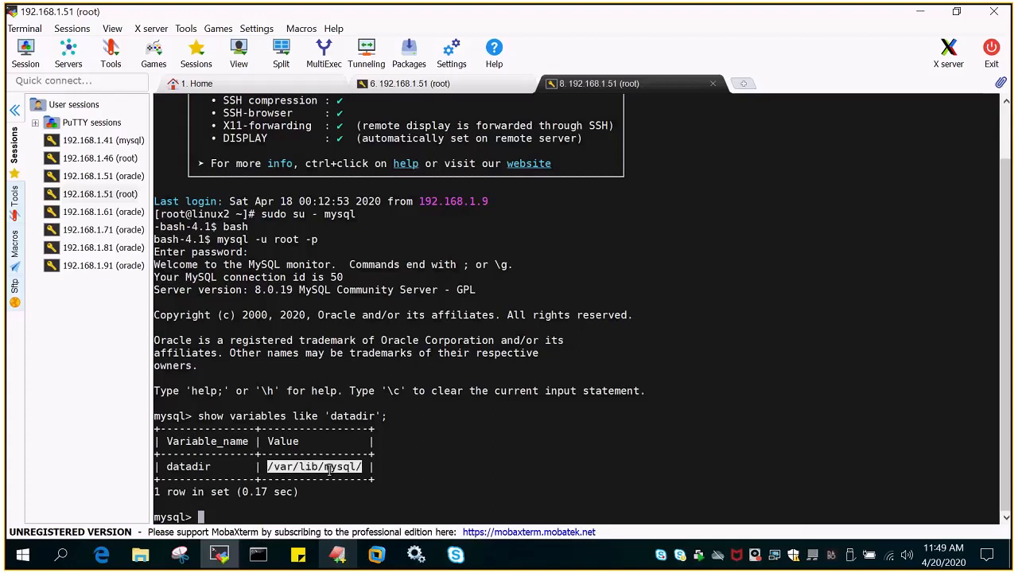
{"action": "mouse_move", "coordinate": [432, 478]}
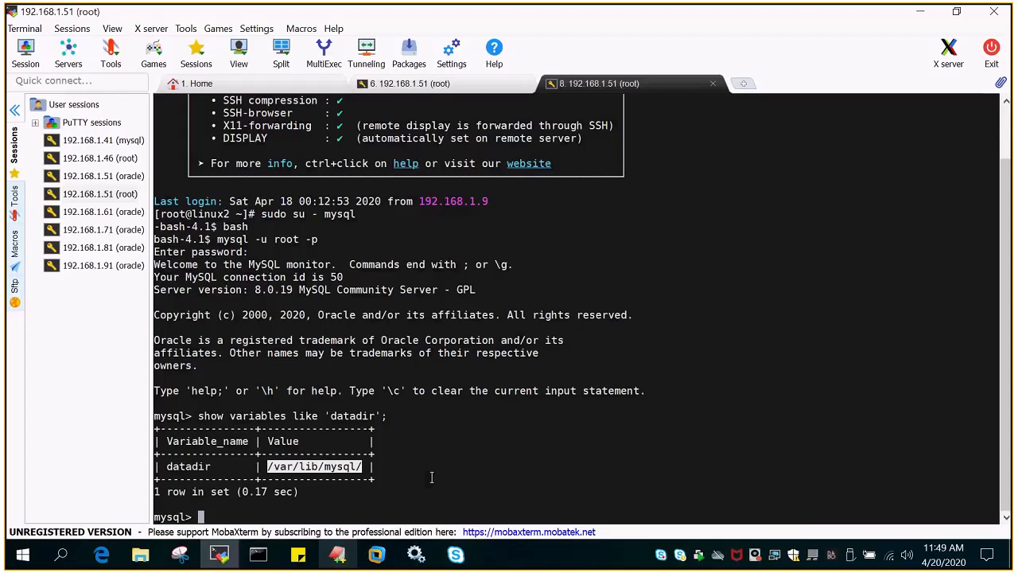
Exit the MySQL monitor and switch to the '192.168.1.51 (root)' session
{"action": "type", "text": "exit"}
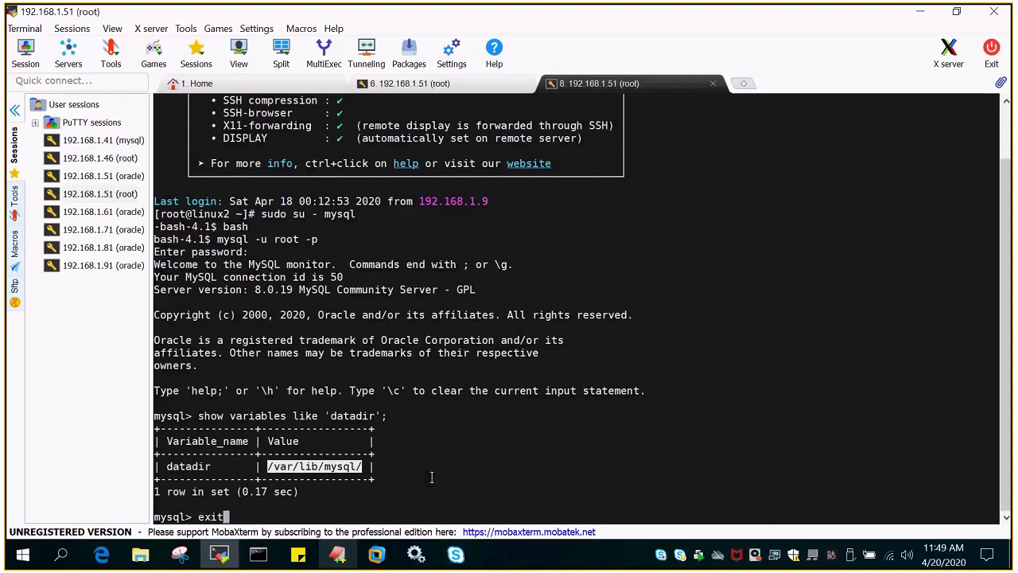
{"action": "key", "text": "Return"}
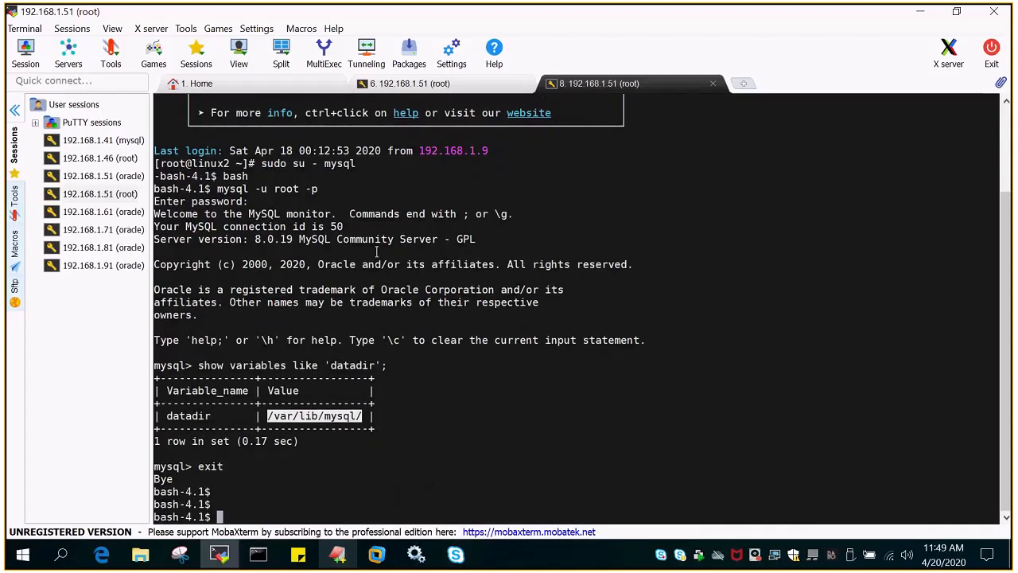
{"action": "left_click", "coordinate": [411, 83]}
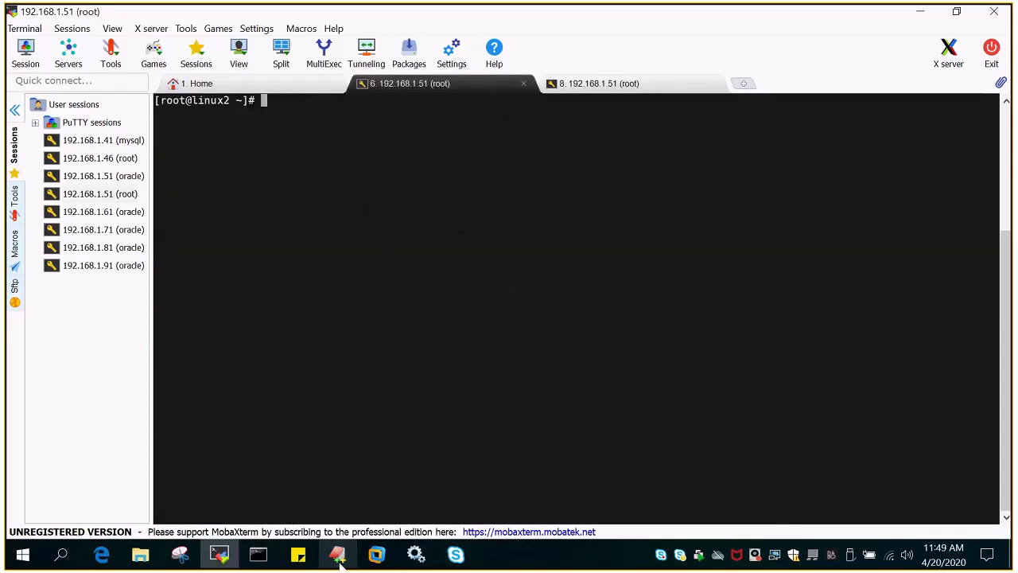
Copy /etc/my.cnf from the EditPlus notes and return to the root terminal
{"action": "left_click", "coordinate": [338, 553]}
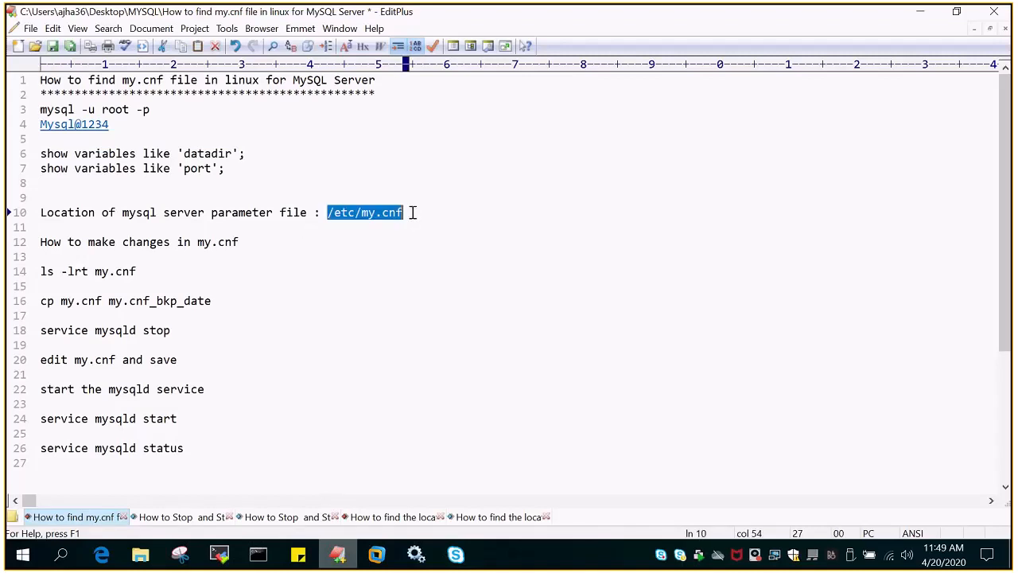
{"action": "left_click", "coordinate": [218, 553]}
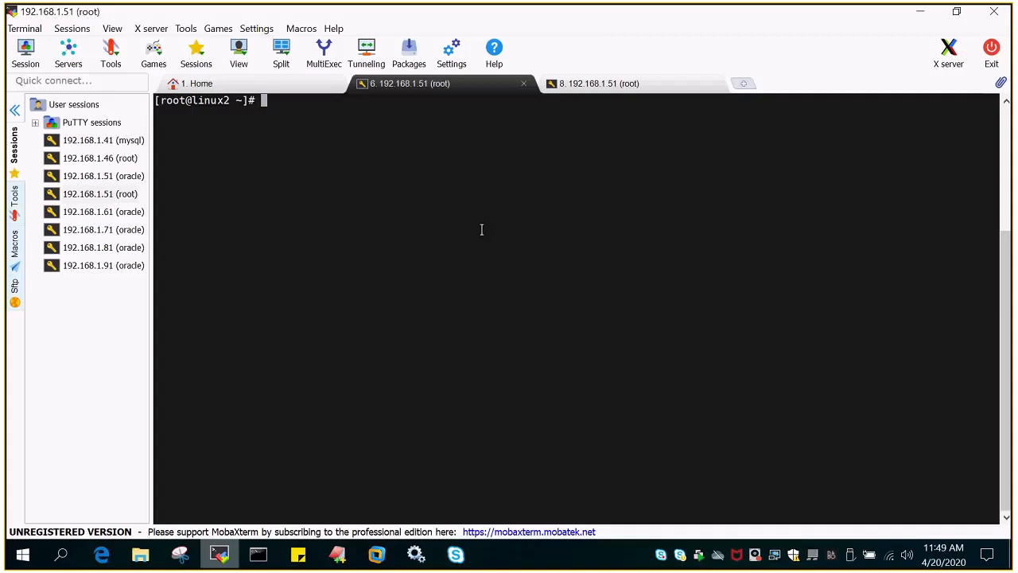
List /etc/my.cnf with ls -lrt, copy its path and begin a vi command
{"action": "type", "text": "ls -lrt"}
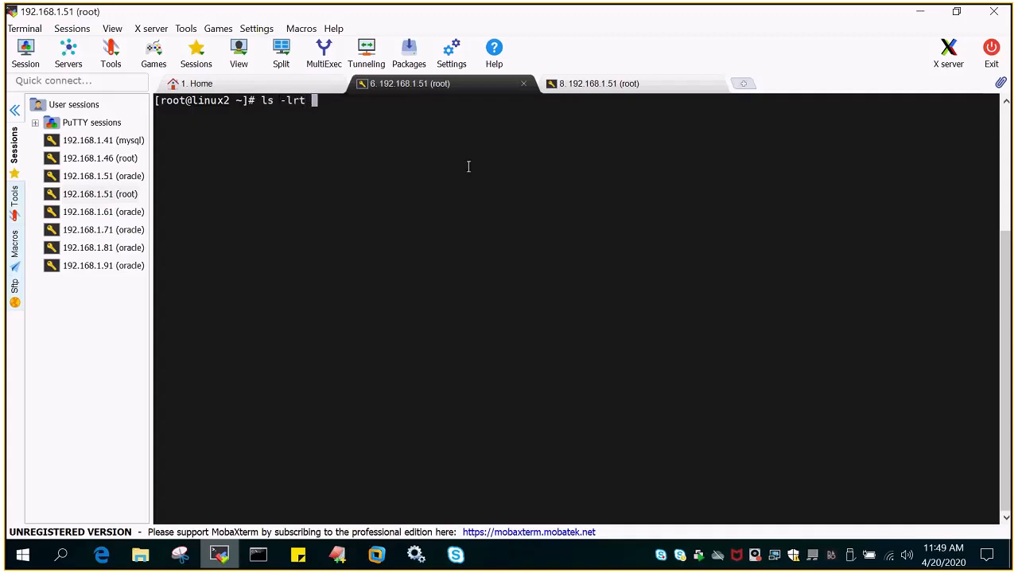
{"action": "key", "text": "Return"}
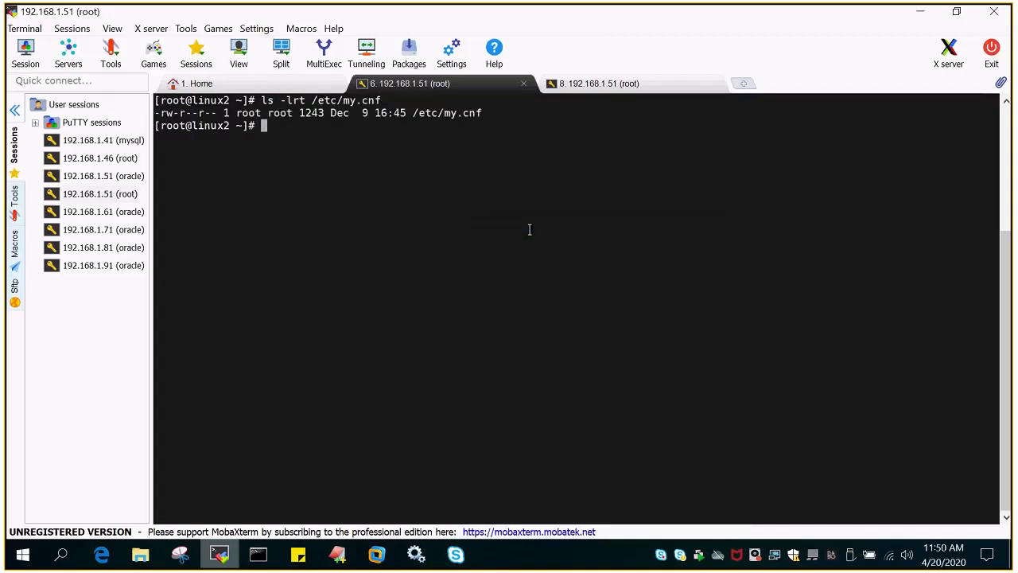
{"action": "double_click", "coordinate": [446, 112]}
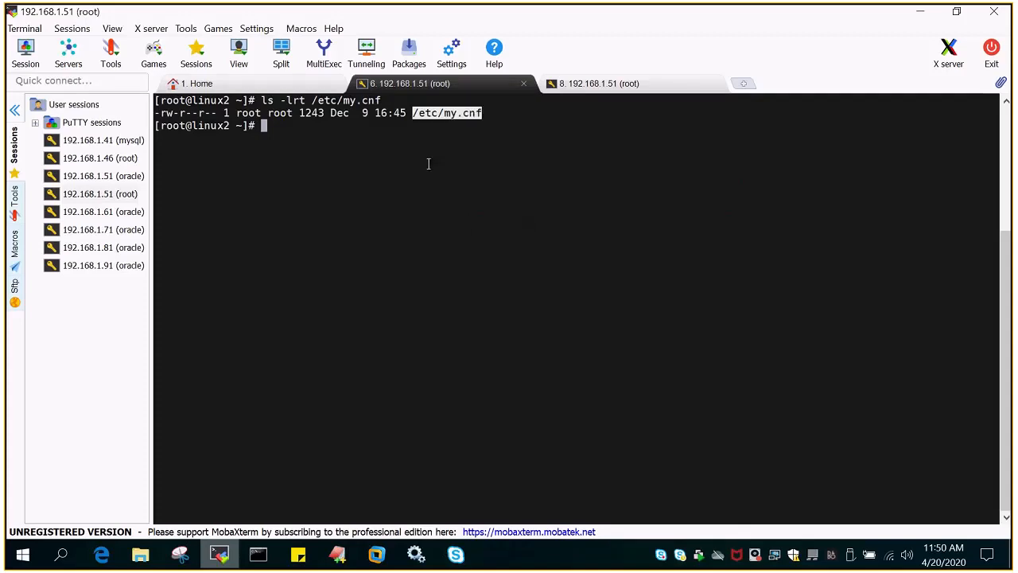
{"action": "mouse_move", "coordinate": [423, 210]}
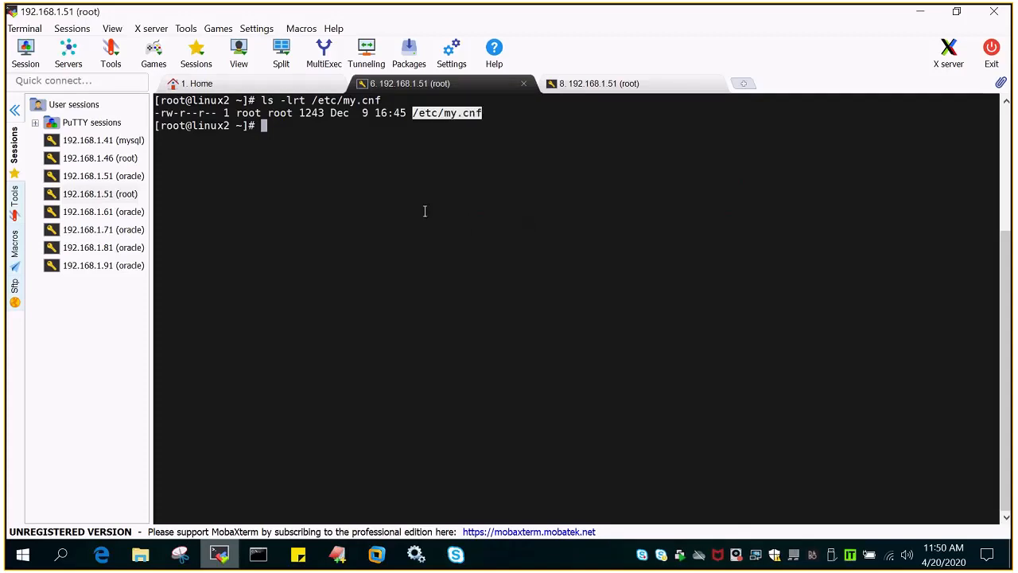
{"action": "mouse_move", "coordinate": [451, 306]}
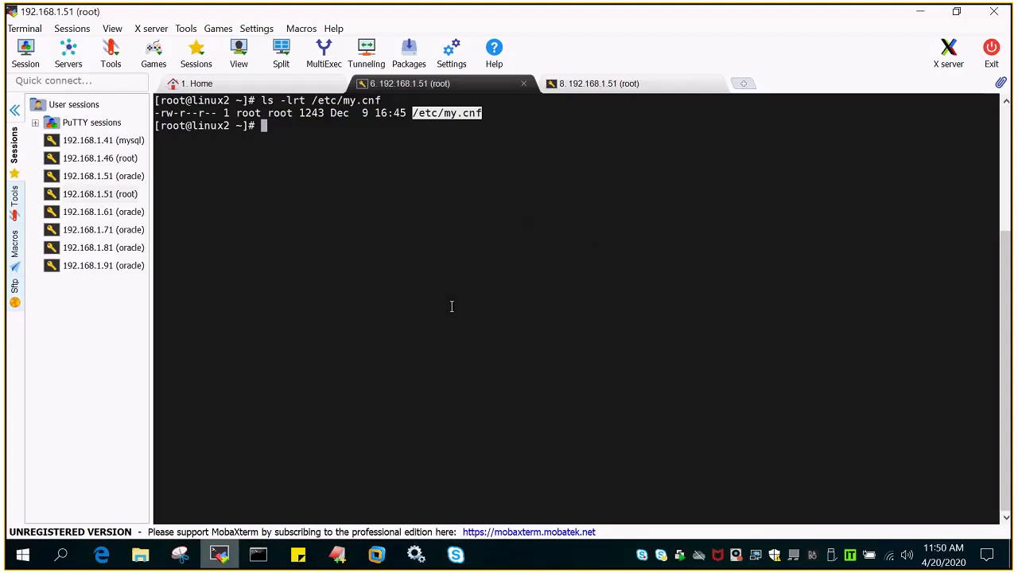
{"action": "type", "text": "vi"}
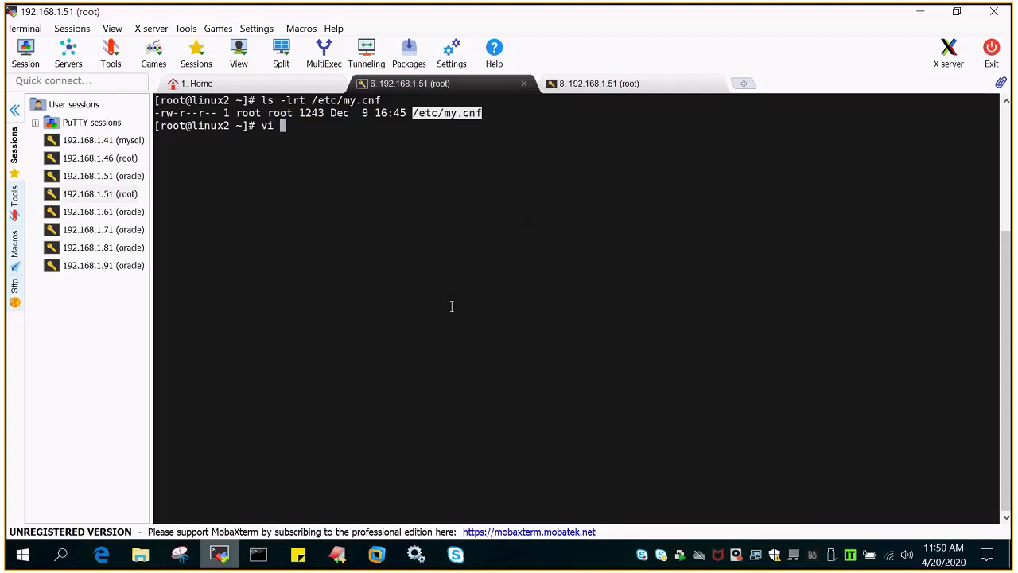
{"action": "mouse_move", "coordinate": [347, 162]}
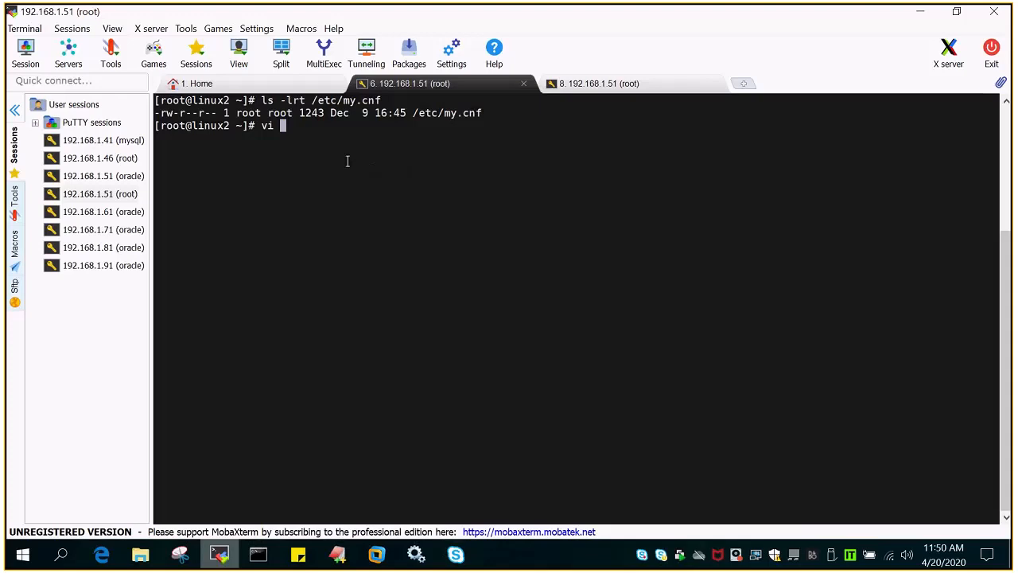
{"action": "mouse_move", "coordinate": [356, 219]}
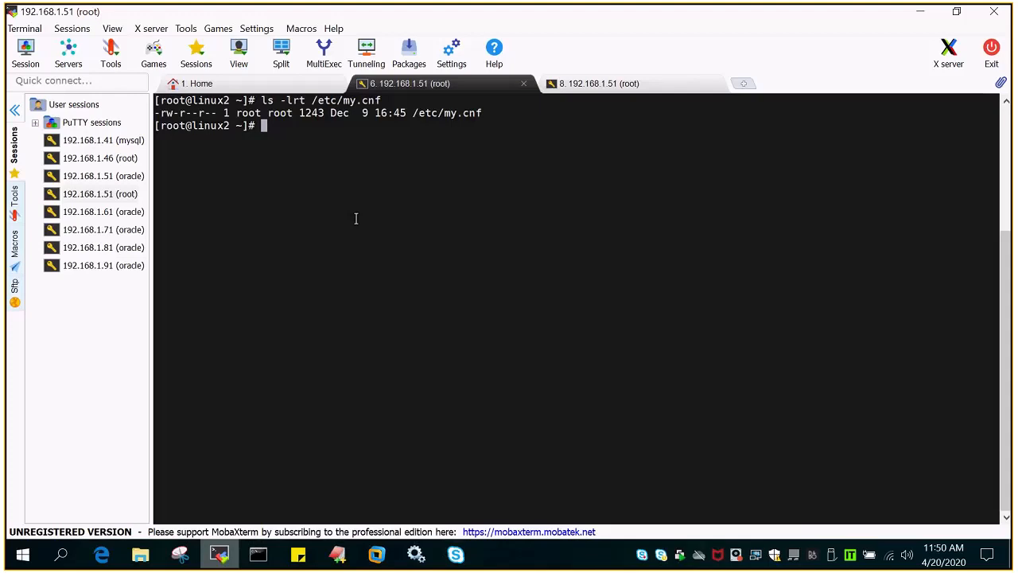
{"action": "mouse_move", "coordinate": [470, 269]}
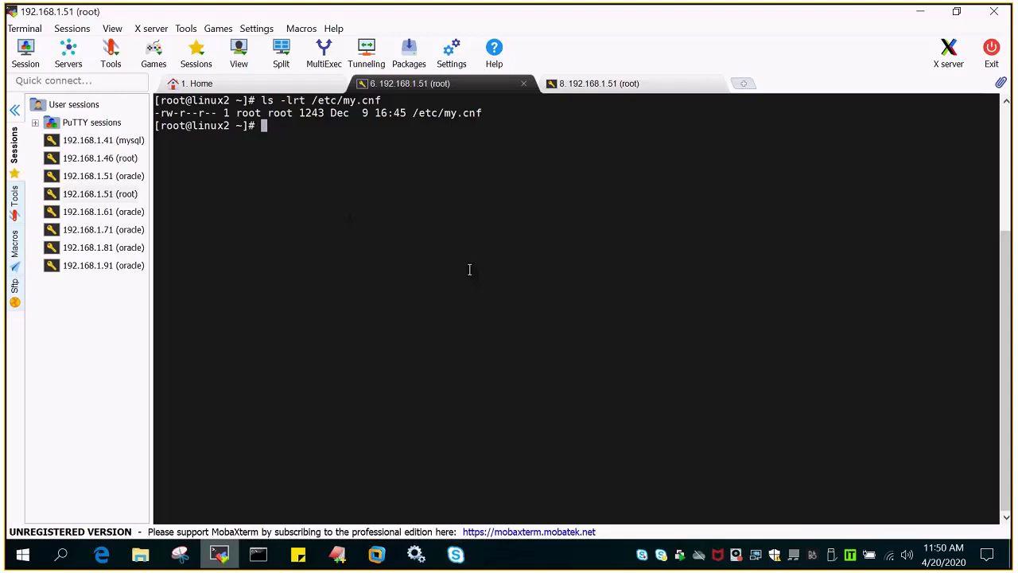
{"action": "mouse_move", "coordinate": [495, 271]}
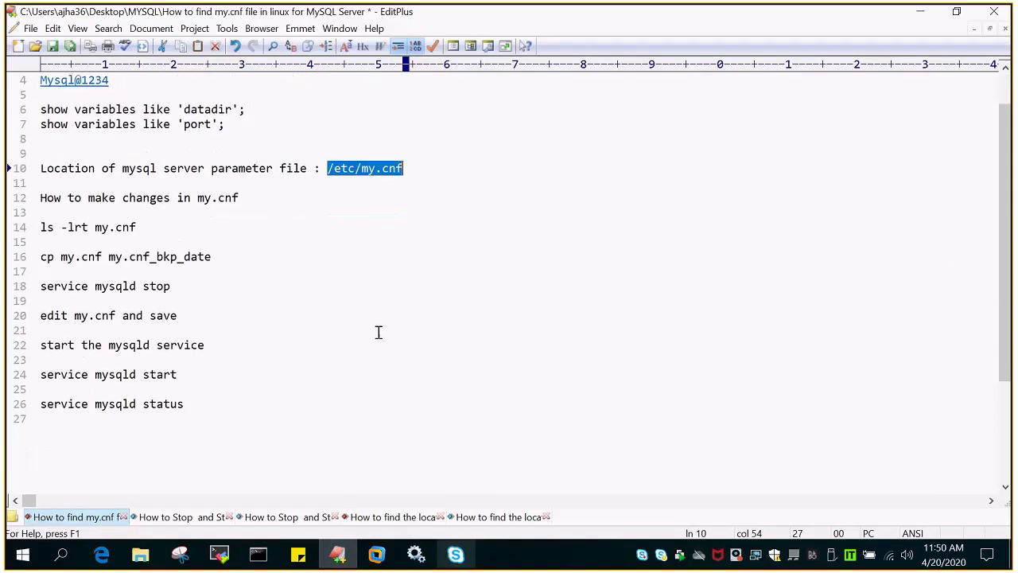
{"action": "mouse_move", "coordinate": [118, 240]}
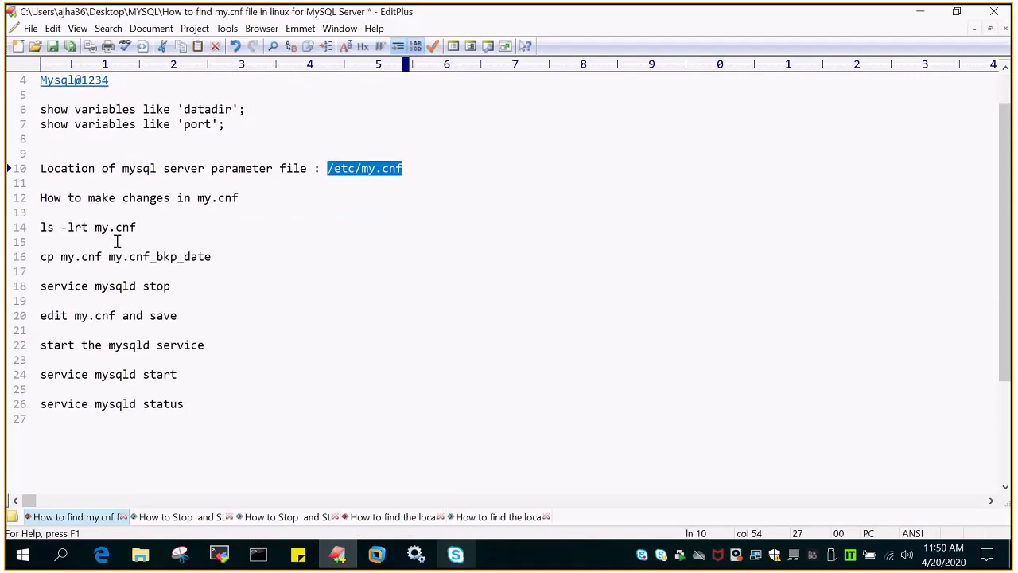
{"action": "mouse_move", "coordinate": [70, 274]}
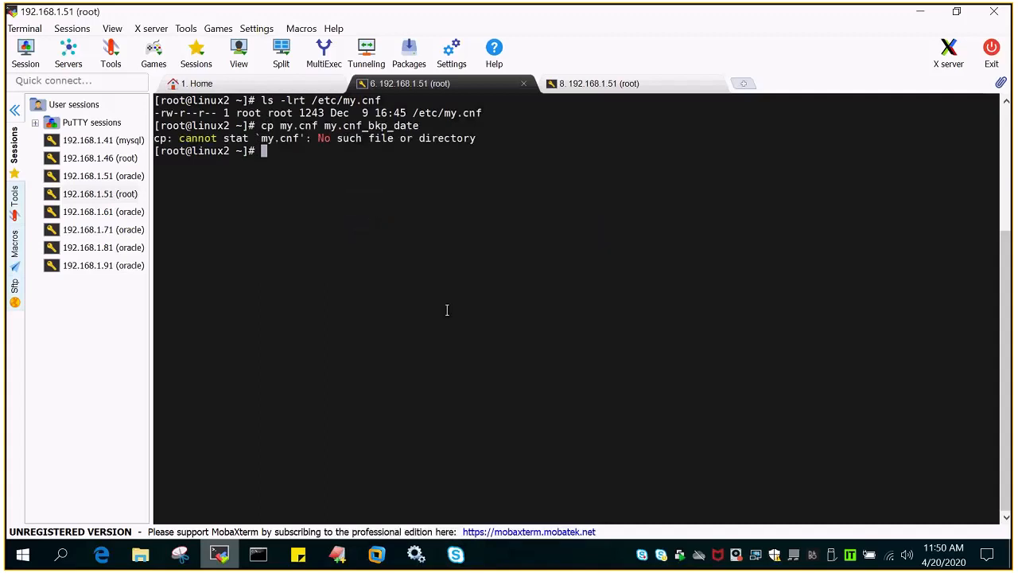
Begin typing the cd command after the my.cnf backup copy fails
{"action": "type", "text": "c"}
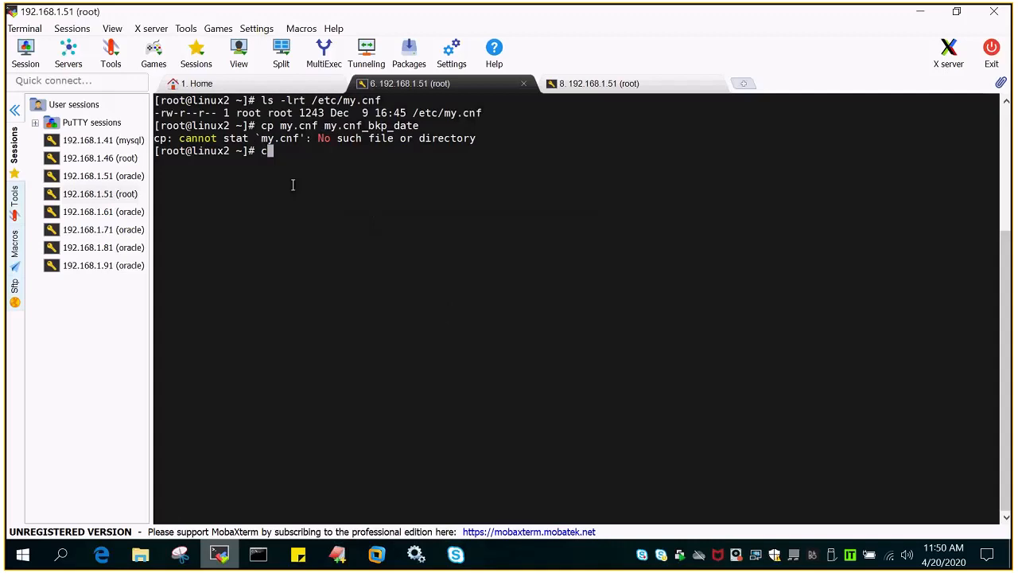
Change into /etc and fetch the next command from the EditPlus notes
{"action": "key", "text": "Return"}
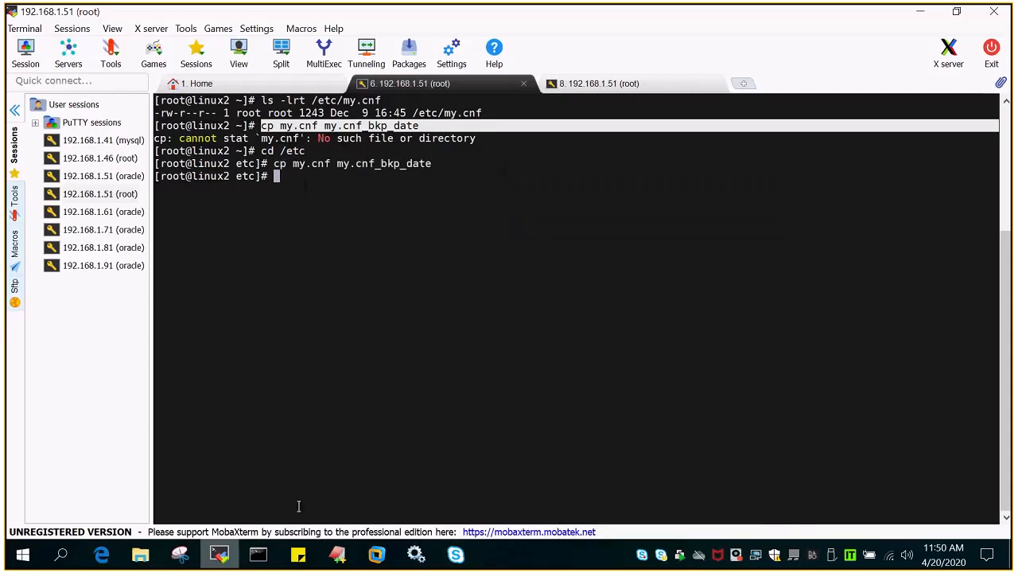
{"action": "left_click", "coordinate": [337, 553]}
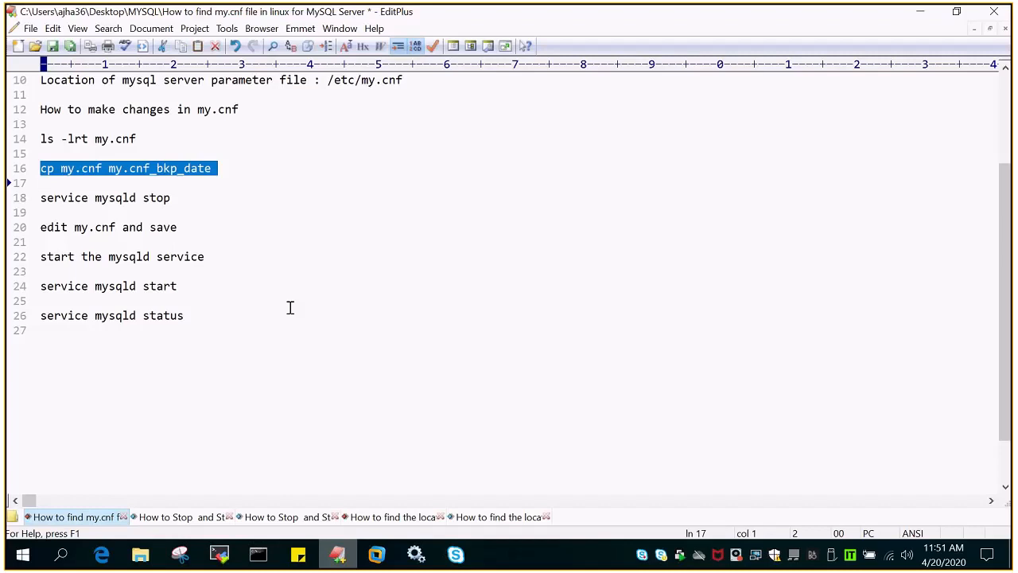
{"action": "mouse_move", "coordinate": [96, 245]}
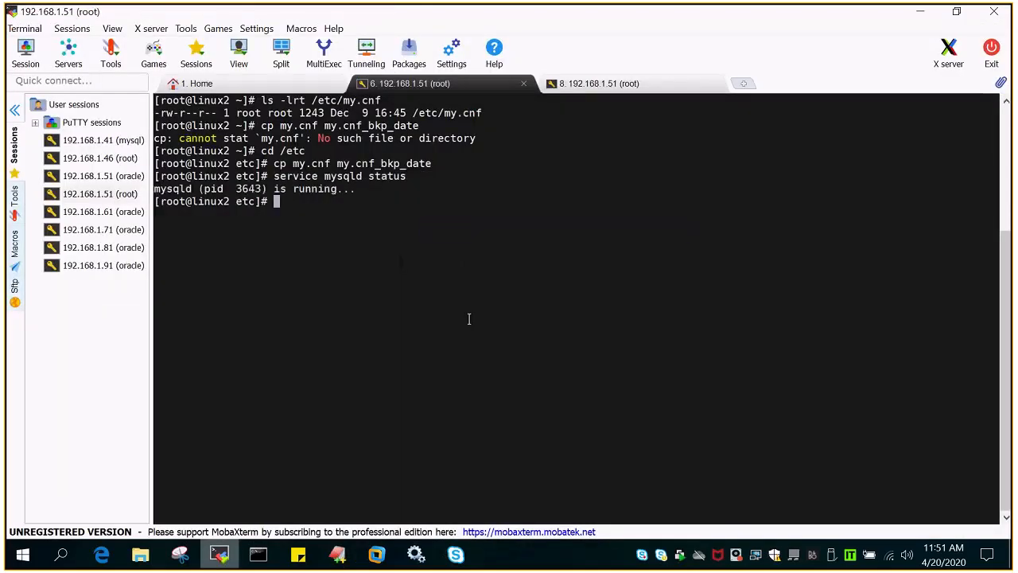
Run 'service mysqld stop' pasted from the notes
{"action": "left_click", "coordinate": [337, 553]}
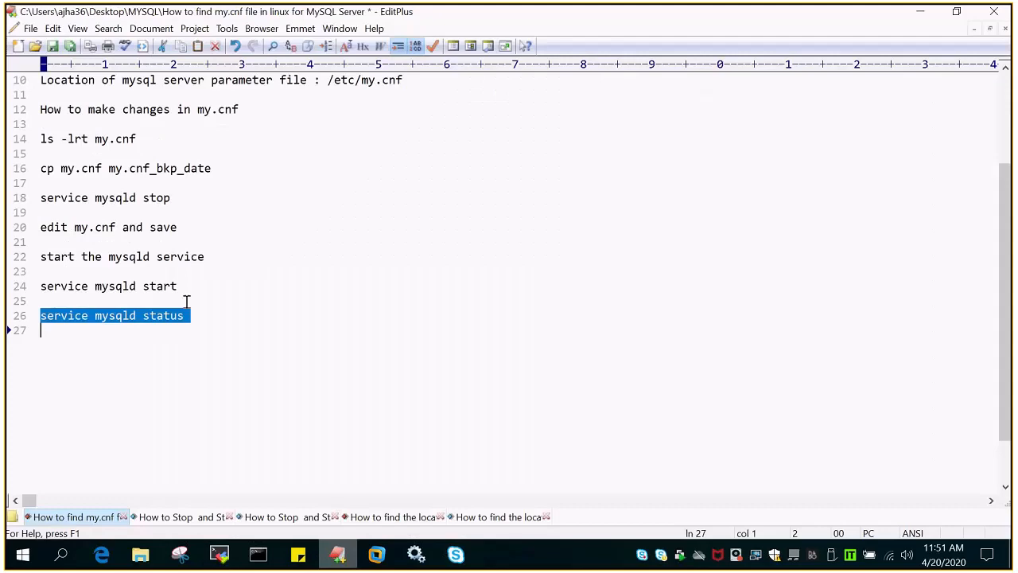
{"action": "double_click", "coordinate": [105, 197]}
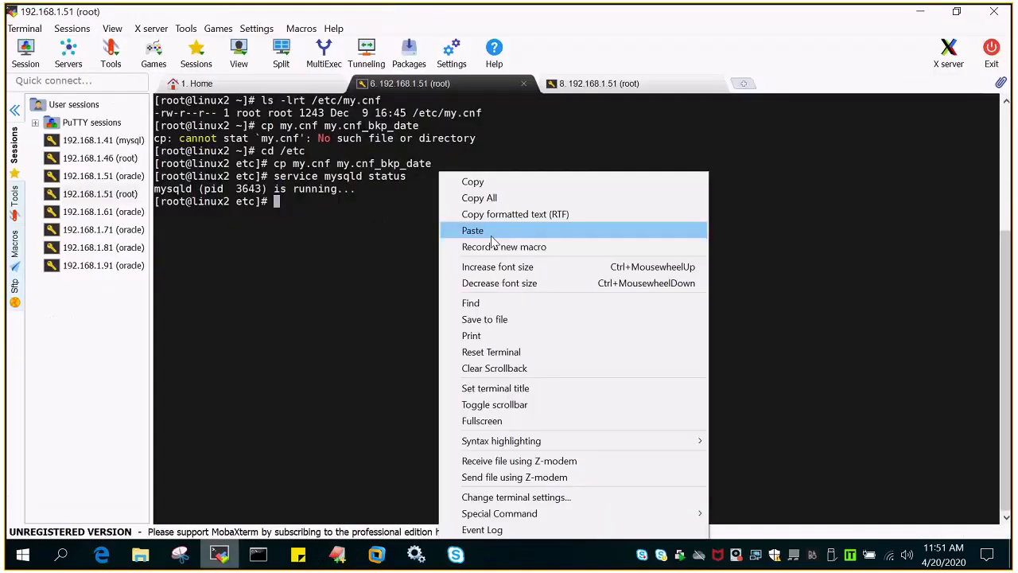
{"action": "left_click", "coordinate": [473, 230]}
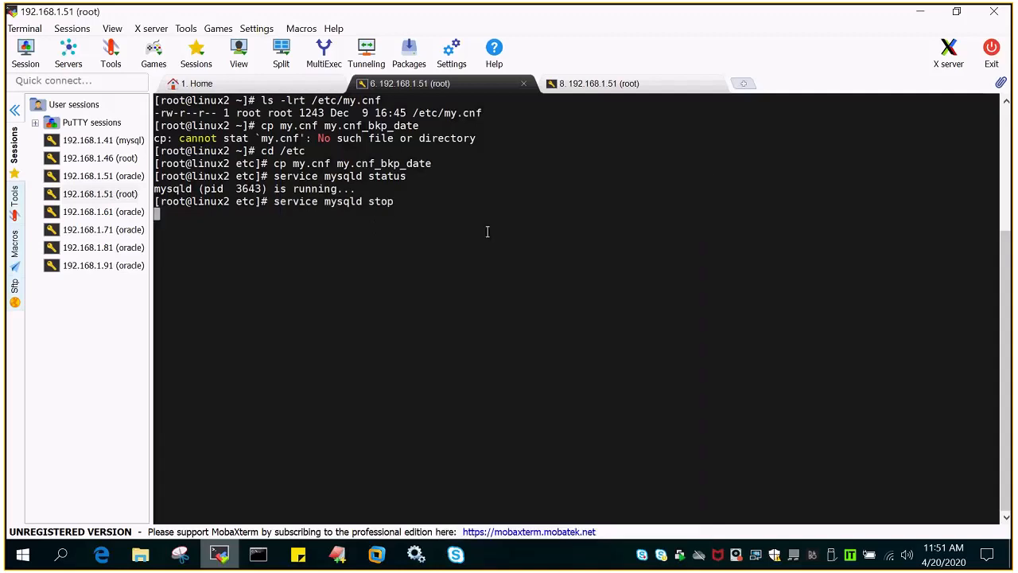
{"action": "mouse_move", "coordinate": [396, 290]}
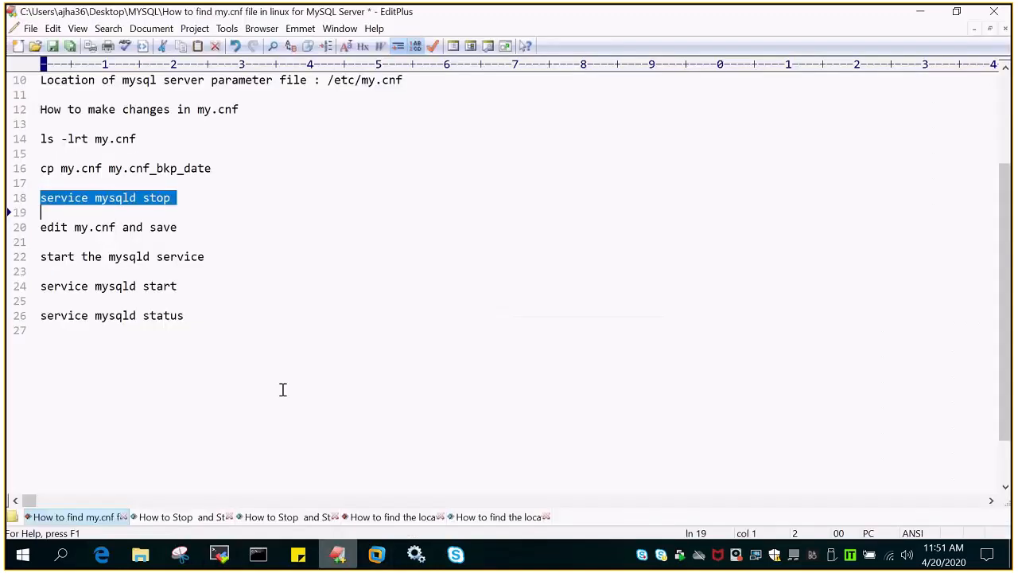
Open my.cnf in vi from the /etc prompt
{"action": "double_click", "coordinate": [126, 139]}
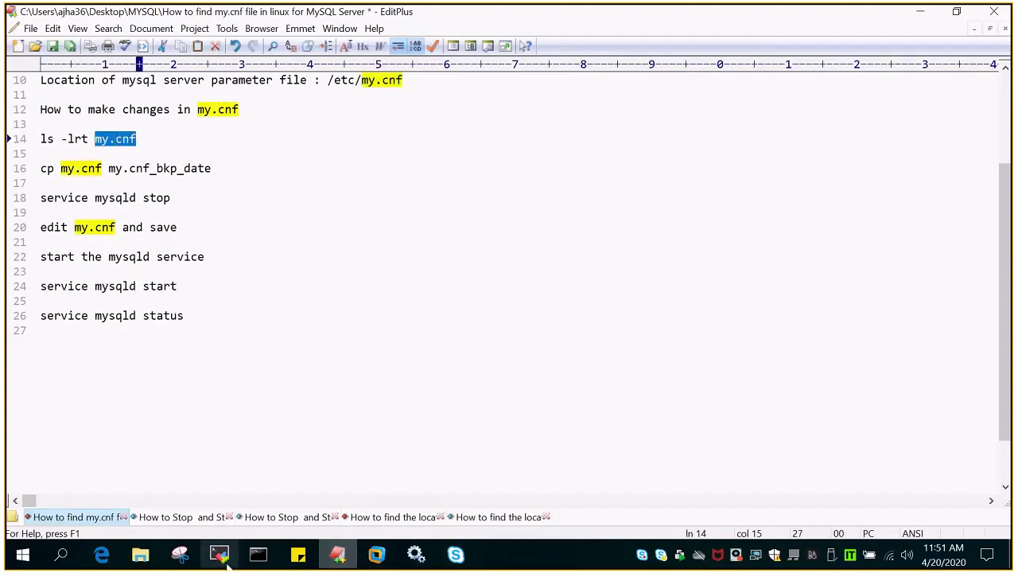
{"action": "left_click", "coordinate": [219, 553]}
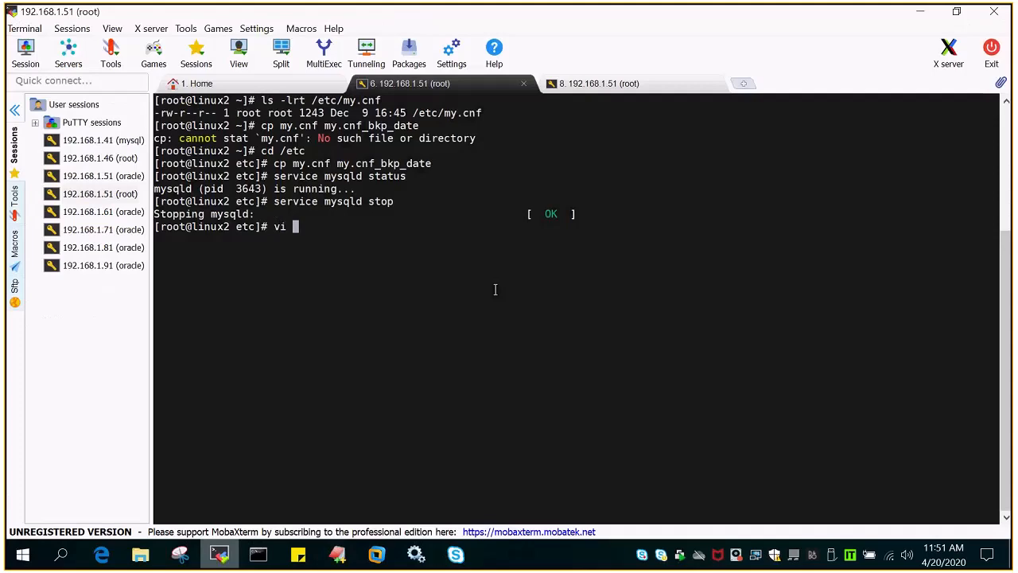
{"action": "type", "text": "my.cnf"}
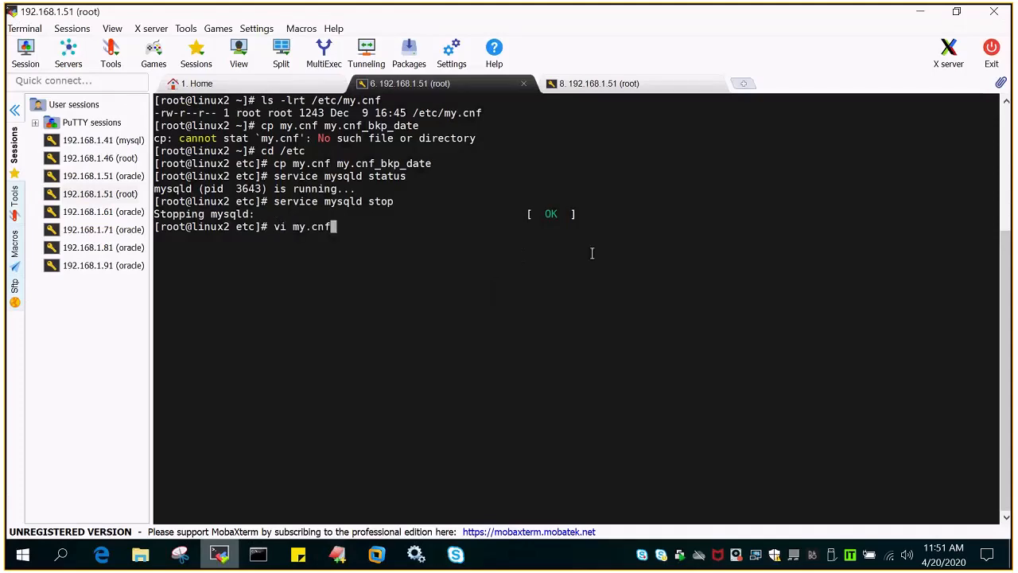
{"action": "key", "text": "Return"}
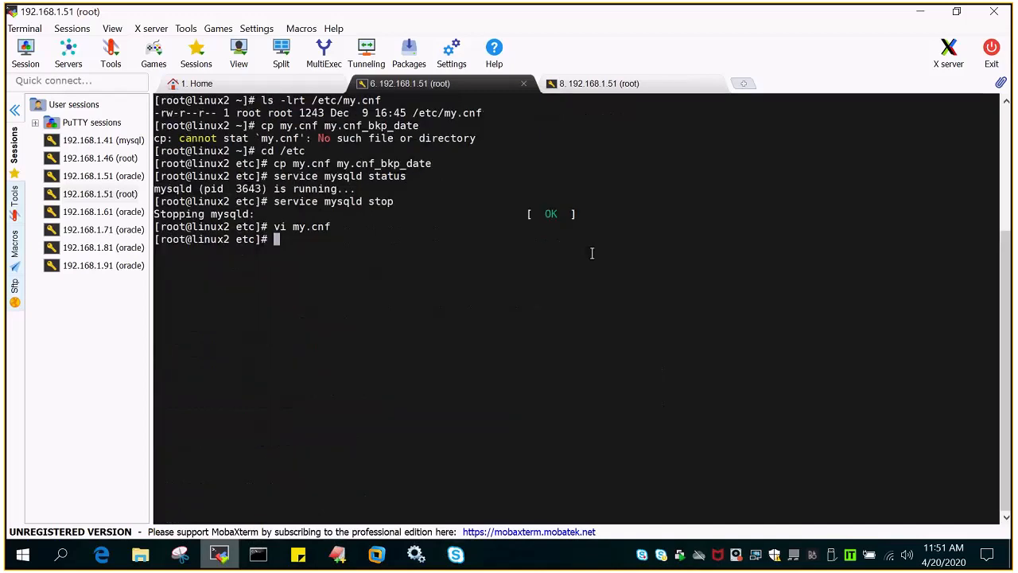
{"action": "mouse_move", "coordinate": [355, 236]}
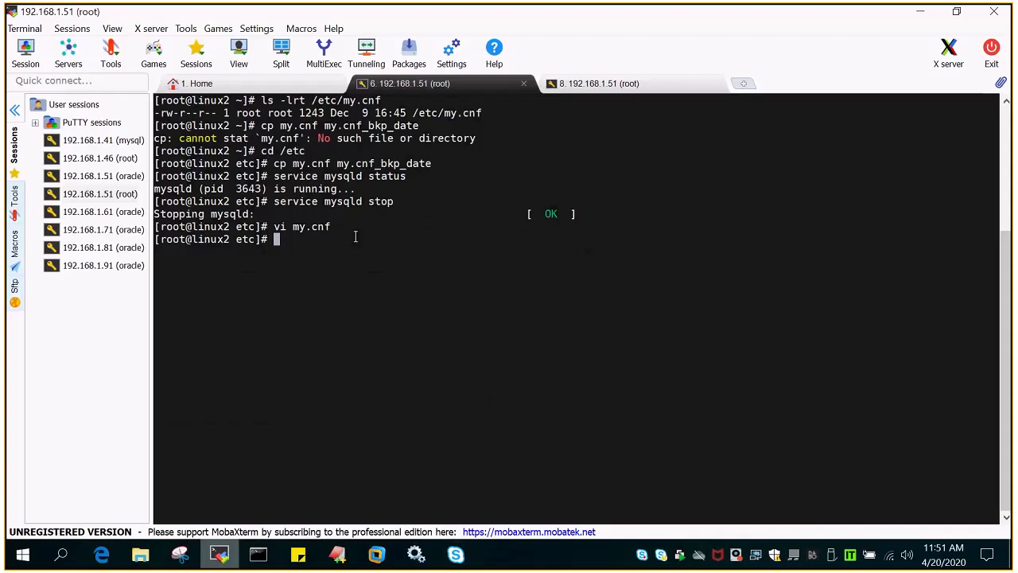
{"action": "mouse_move", "coordinate": [378, 201]}
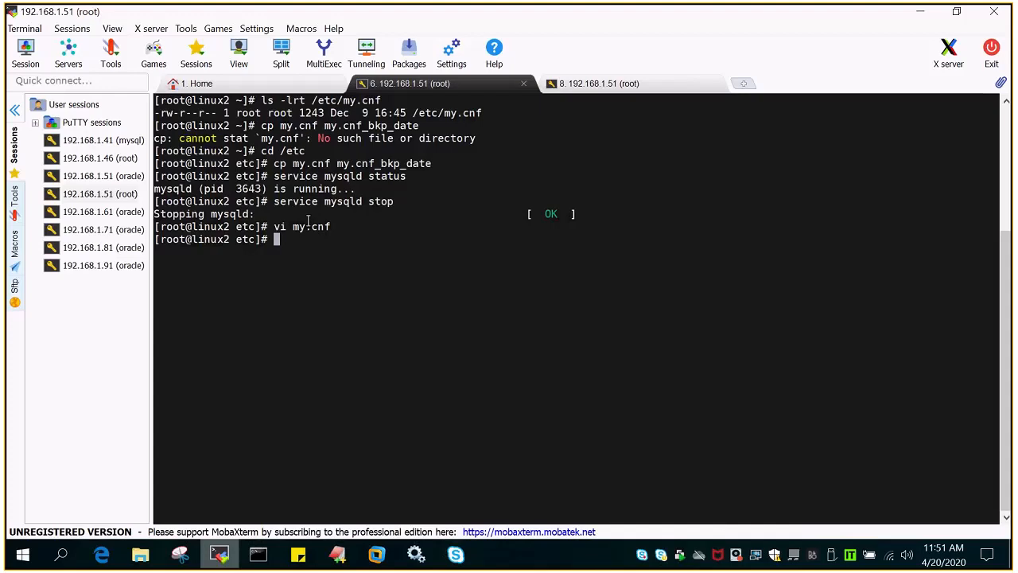
Run 'service mysqld start' then 'service mysqld status', showing it running as pid 15622
{"action": "left_click", "coordinate": [337, 553]}
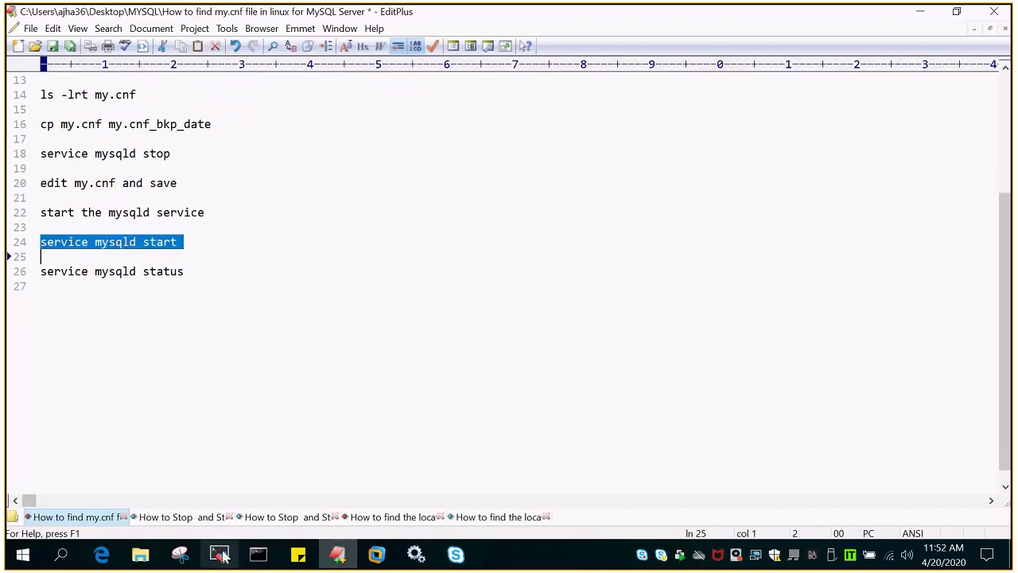
{"action": "left_click", "coordinate": [219, 554]}
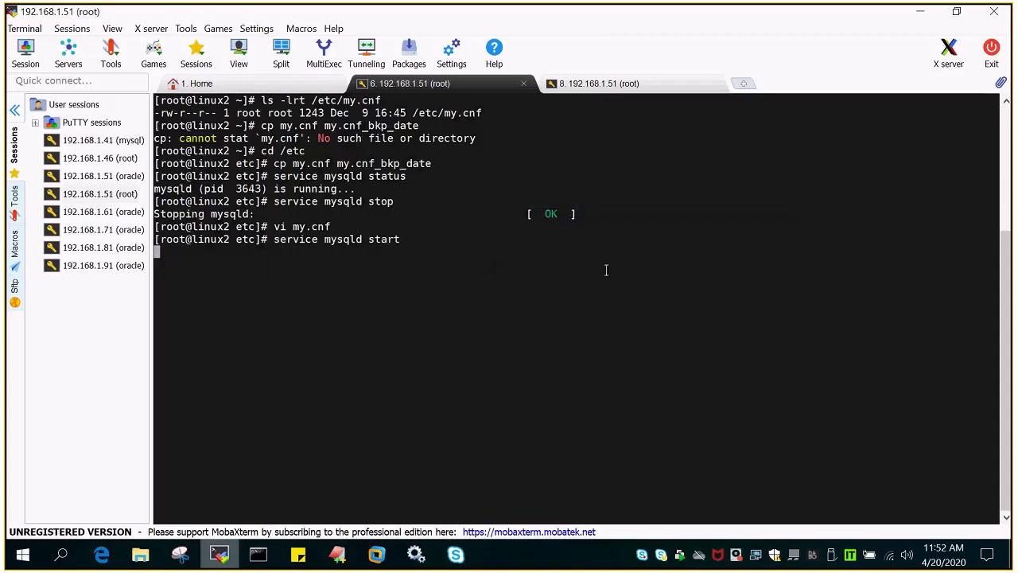
{"action": "mouse_move", "coordinate": [652, 288]}
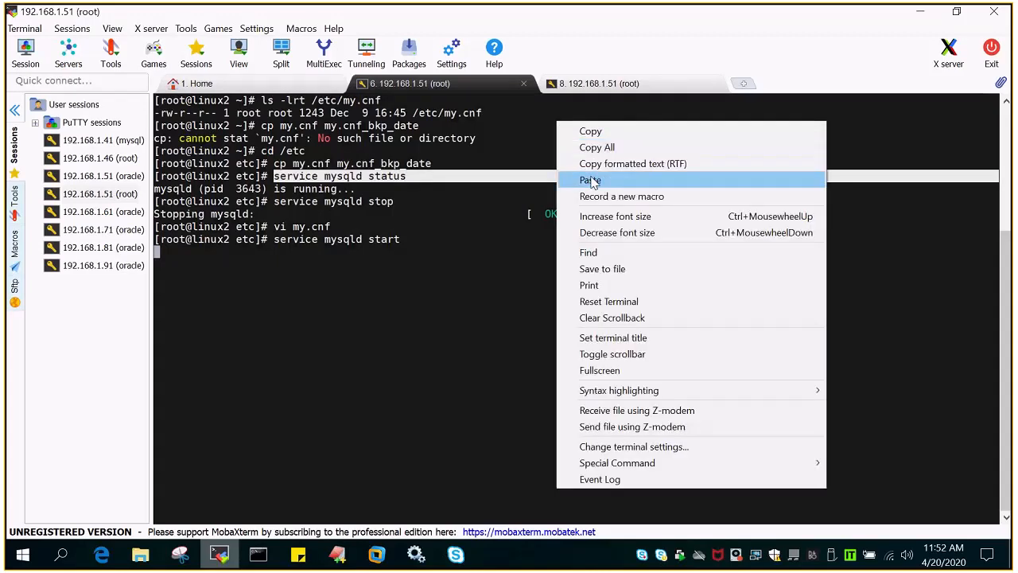
{"action": "left_click", "coordinate": [590, 178]}
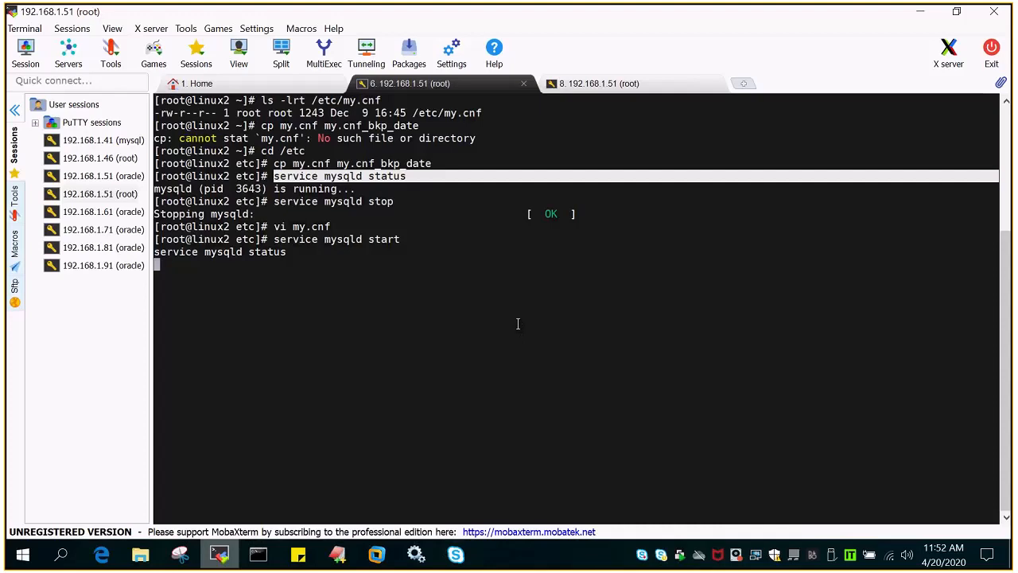
{"action": "key", "text": "Return"}
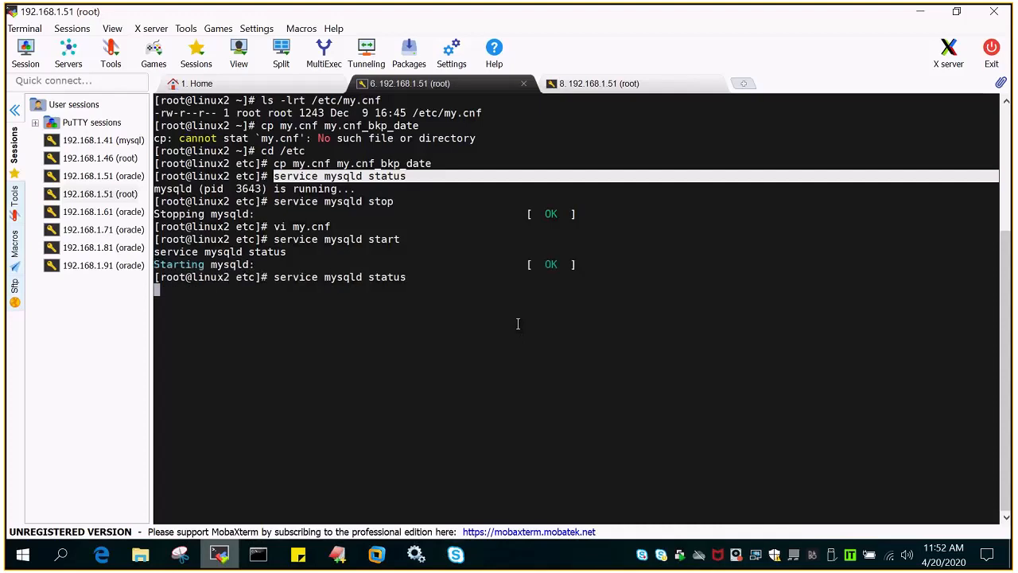
{"action": "key", "text": "Return"}
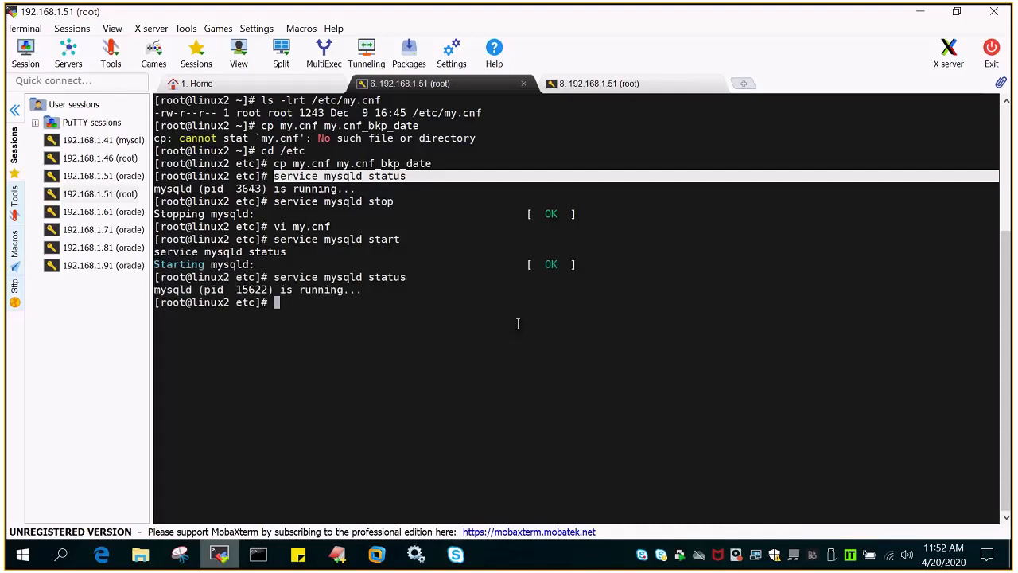